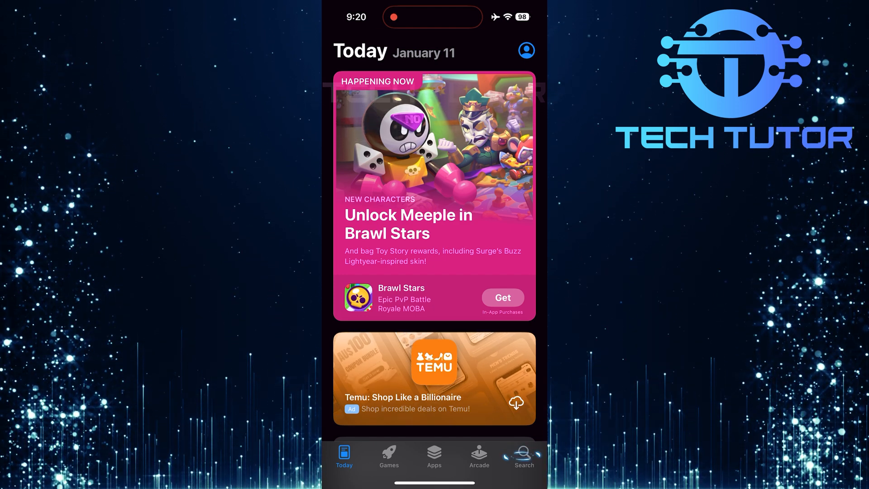
Search the App Store for 'Telegram' so Telegram Messenger appears in the results.
left_click(524, 454)
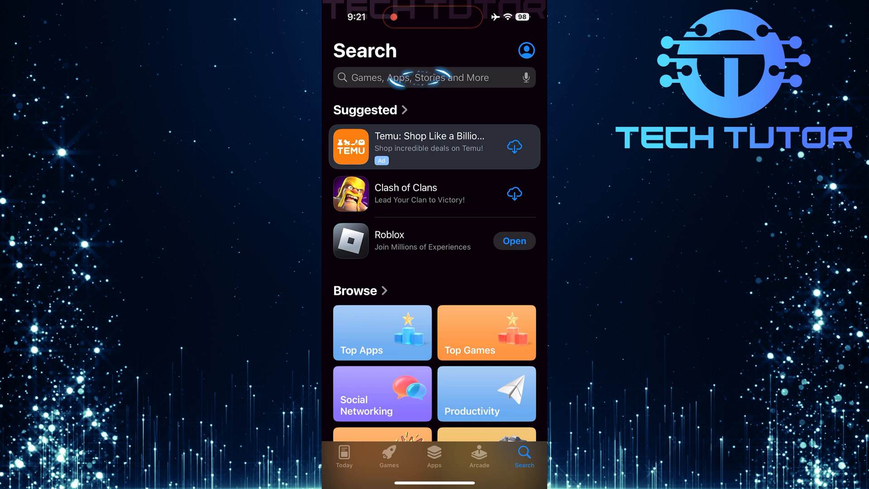
left_click(432, 77)
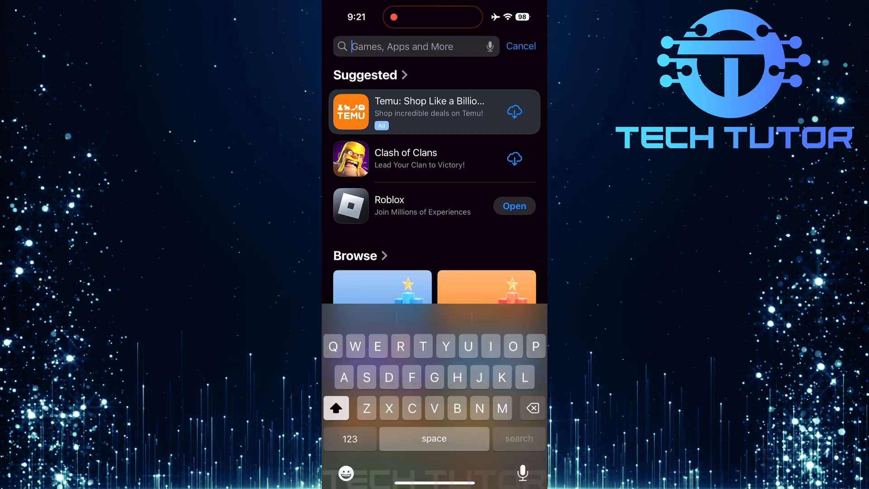
type("Telegram")
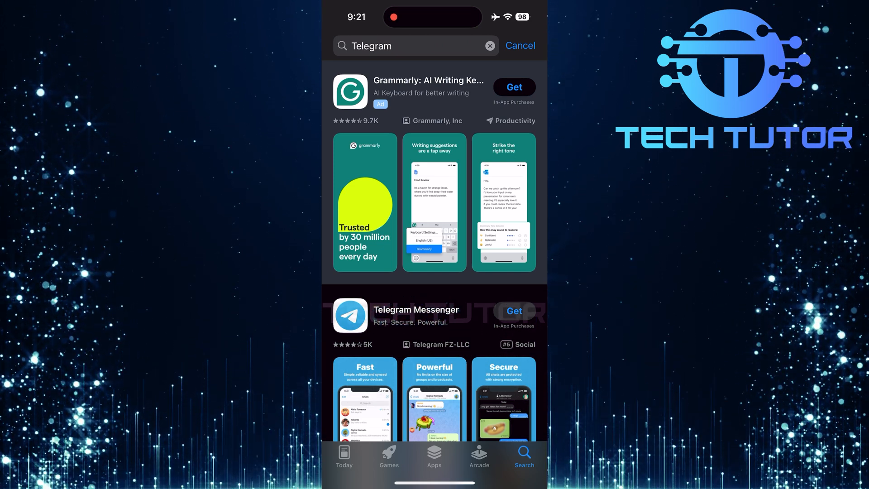
Download Telegram Messenger from its listing with Get so it installs and opens.
left_click(415, 315)
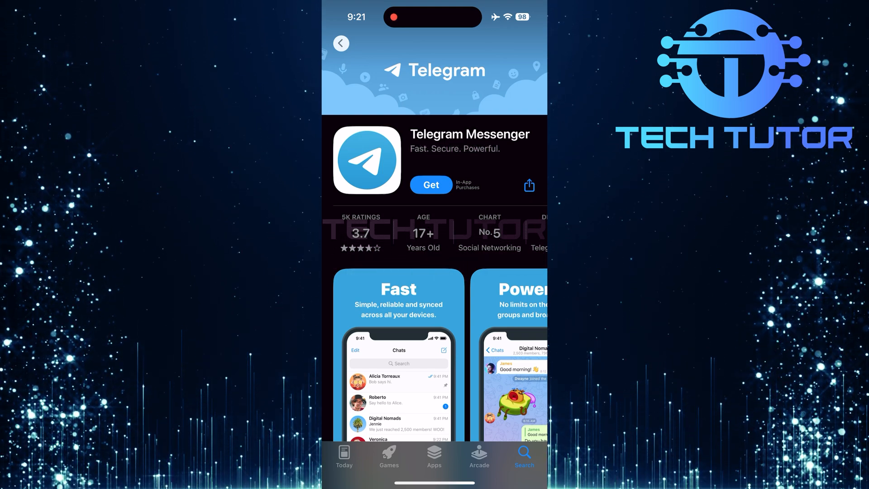
left_click(431, 185)
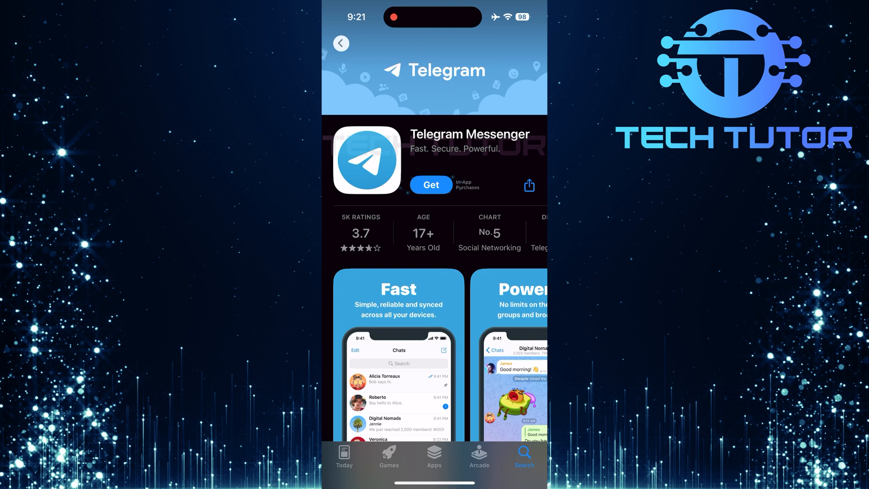
left_click(430, 185)
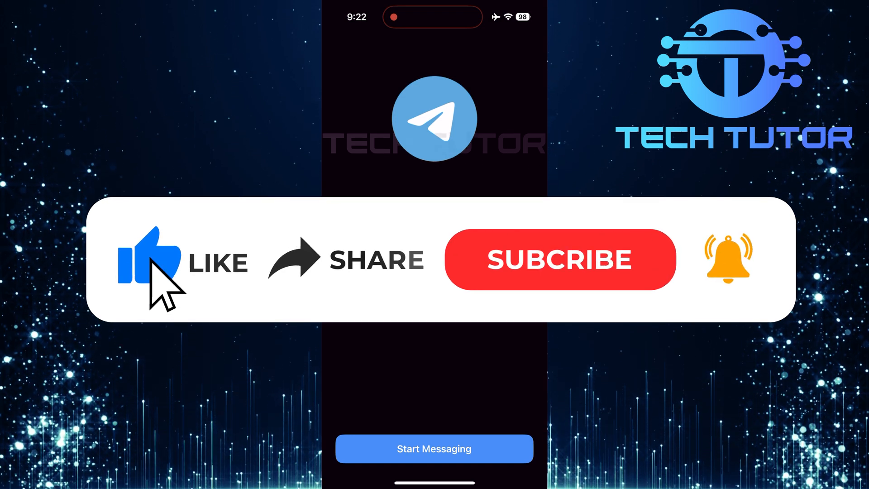
mouse_move(357, 285)
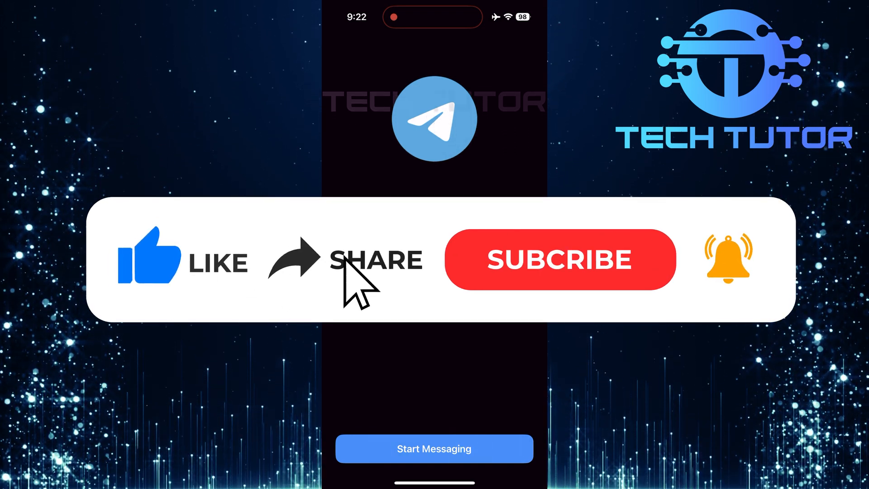